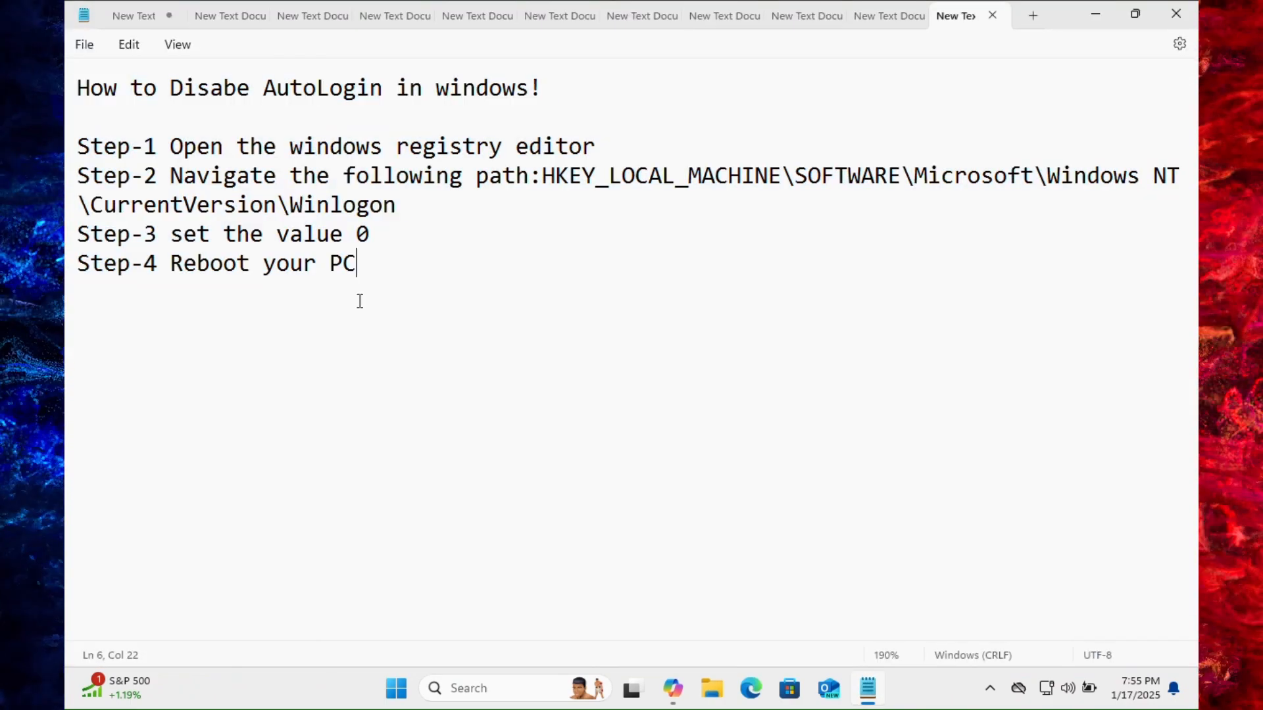
# - Read the Notepad title and four auto-login steps, then minimize Notepad
pyautogui.moveTo(76, 87); pyautogui.dragTo(105, 117)
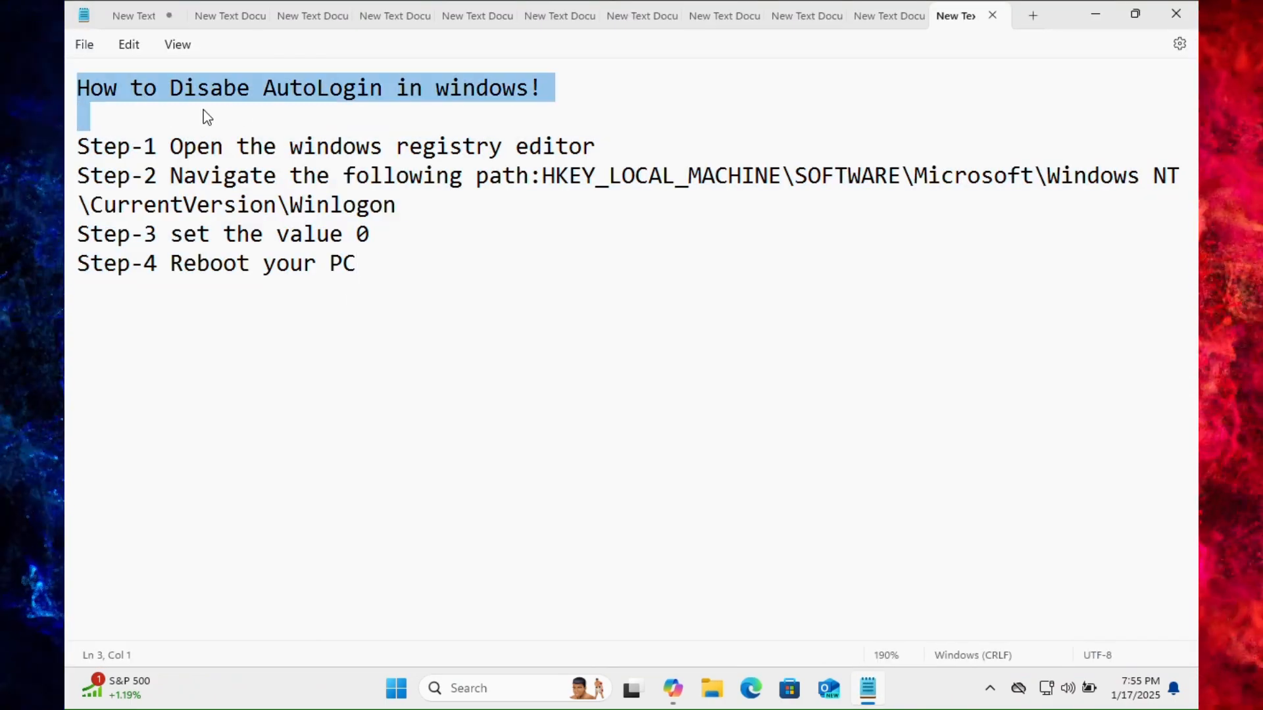
pyautogui.moveTo(433, 124)
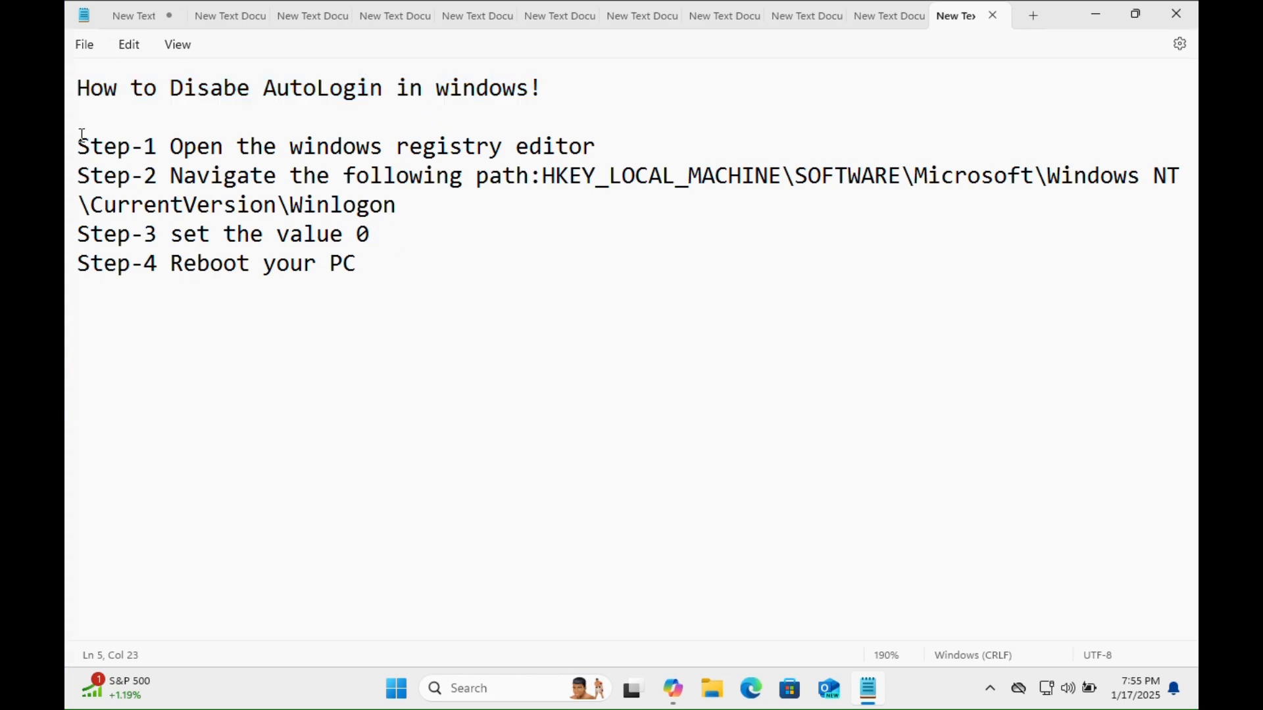
pyautogui.moveTo(76, 146); pyautogui.dragTo(129, 234)
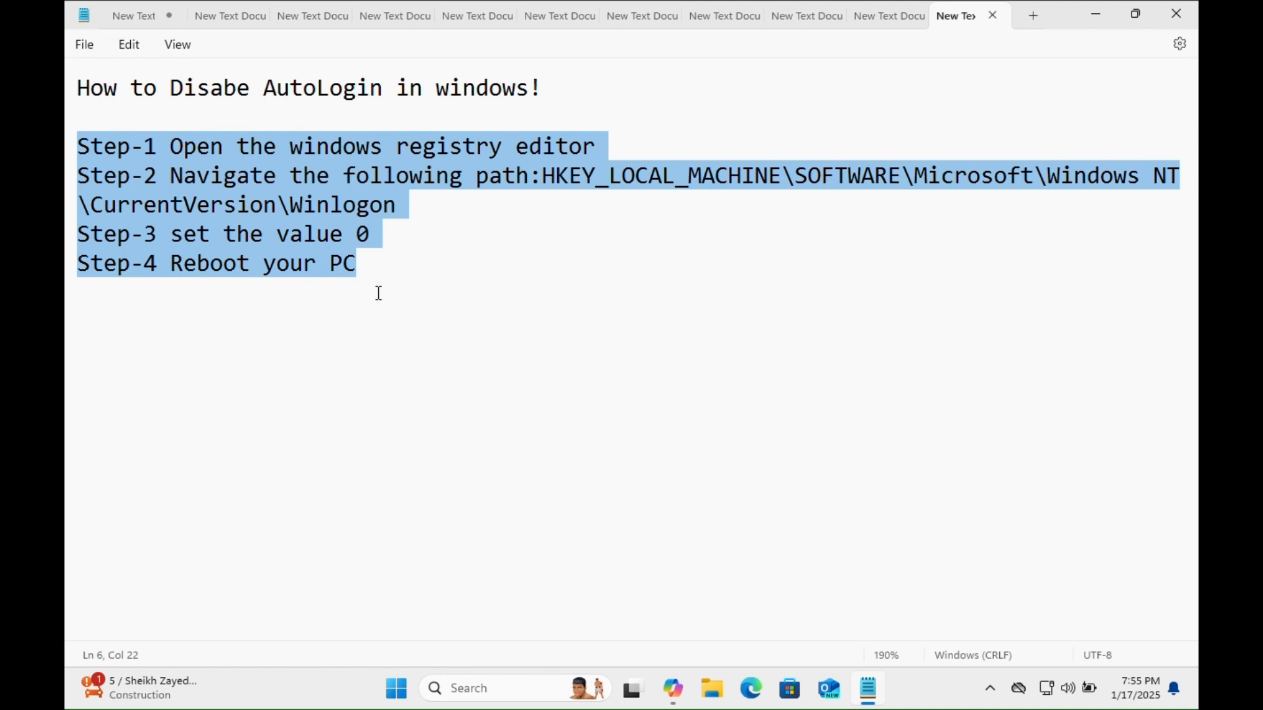
pyautogui.click(73, 146)
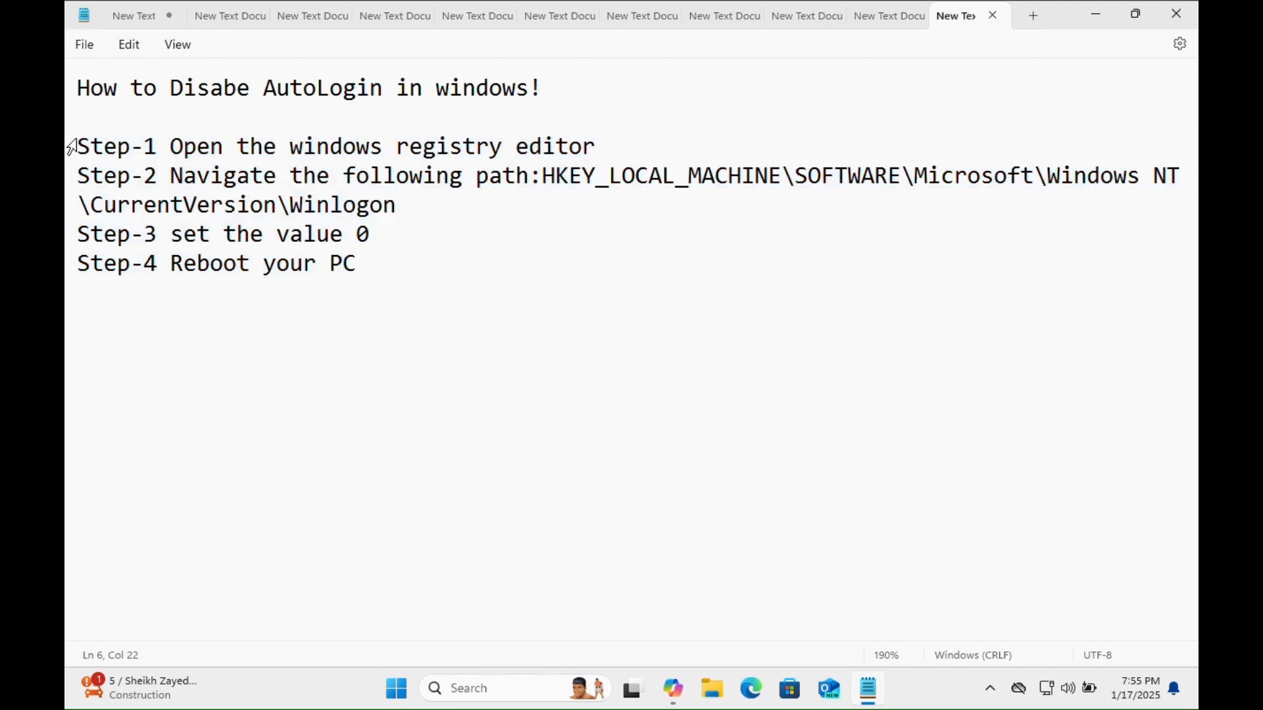
pyautogui.moveTo(77, 146); pyautogui.dragTo(610, 146)
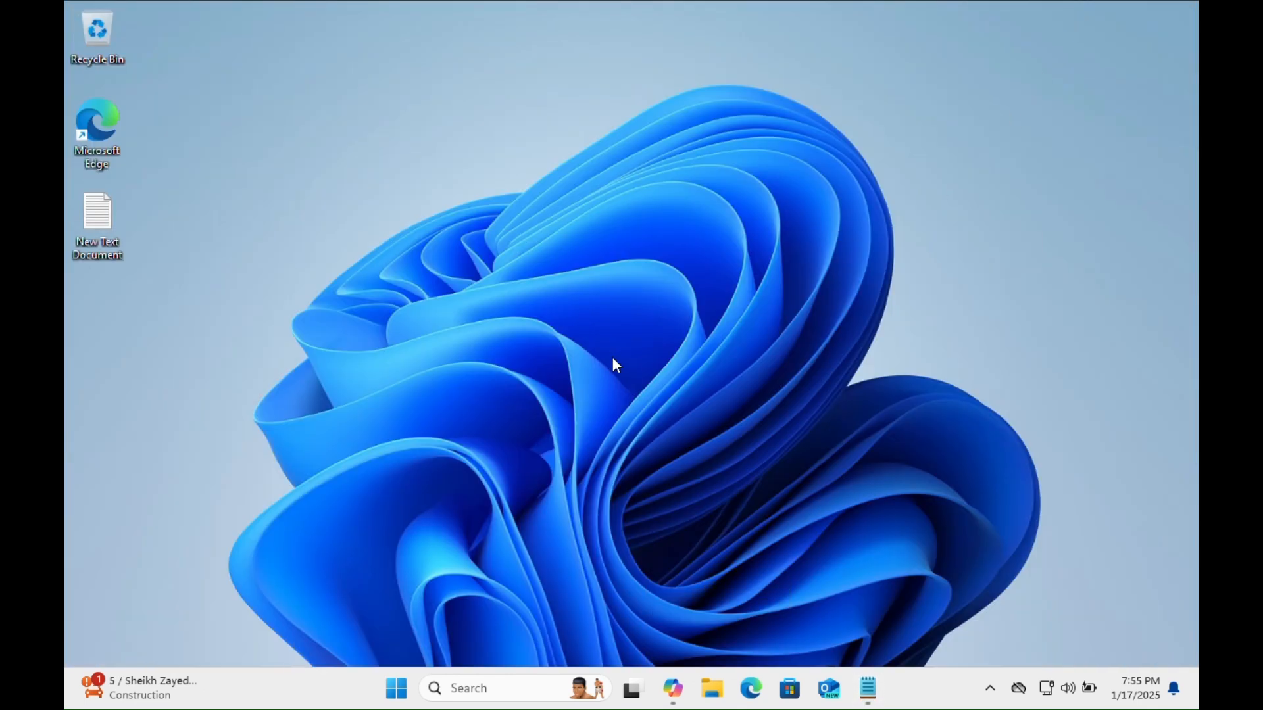
pyautogui.moveTo(613, 366)
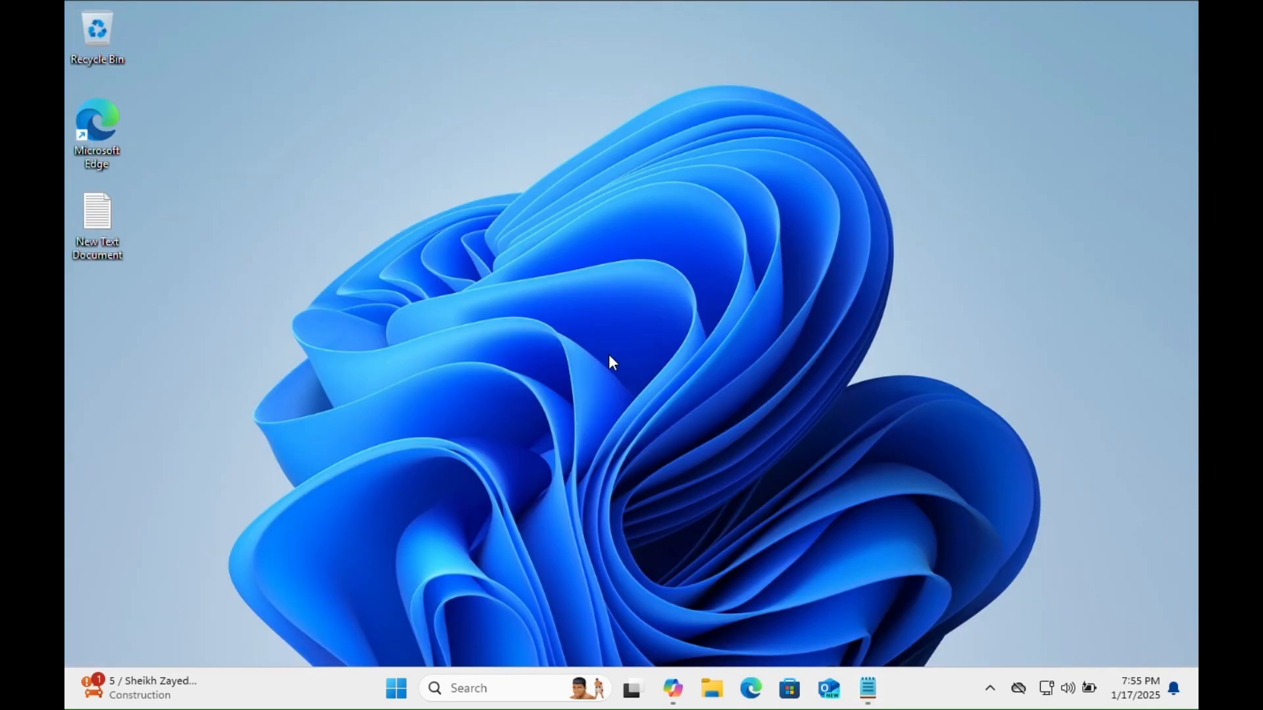
# - Run 'regedit' from the Win+R Run dialog to open Registry Editor
pyautogui.press('Win+r')
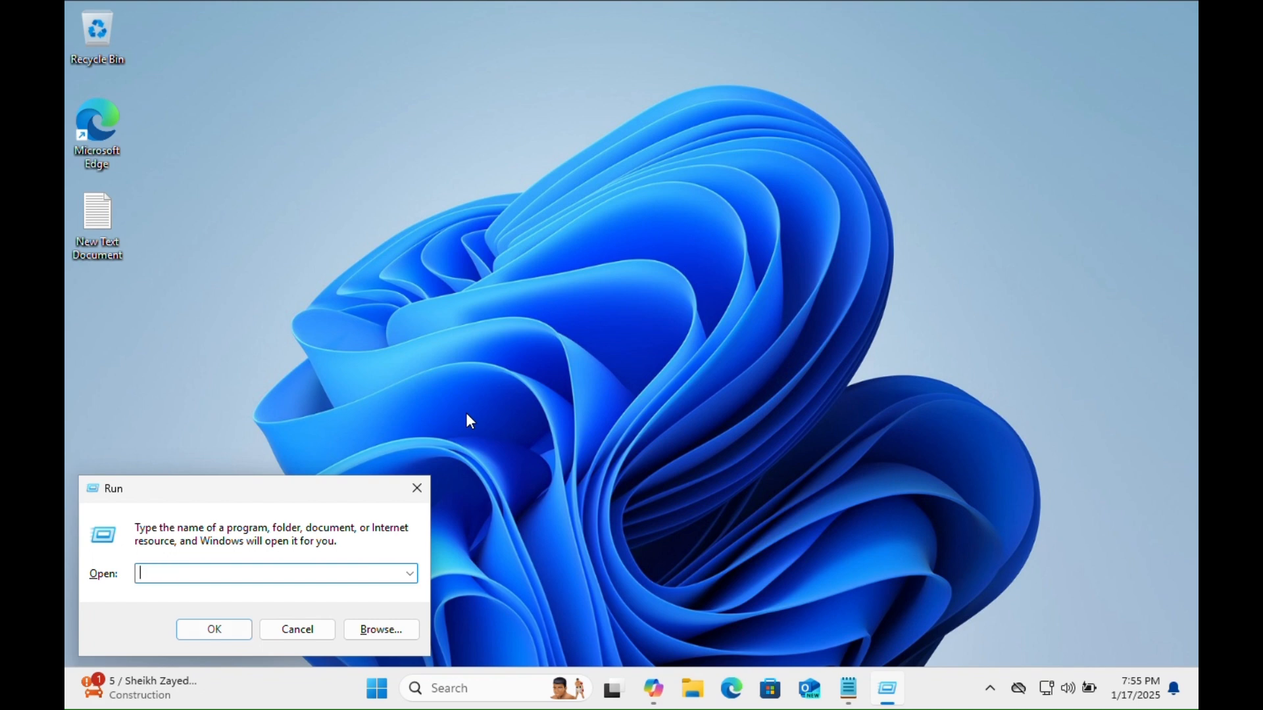
pyautogui.write('regedit')
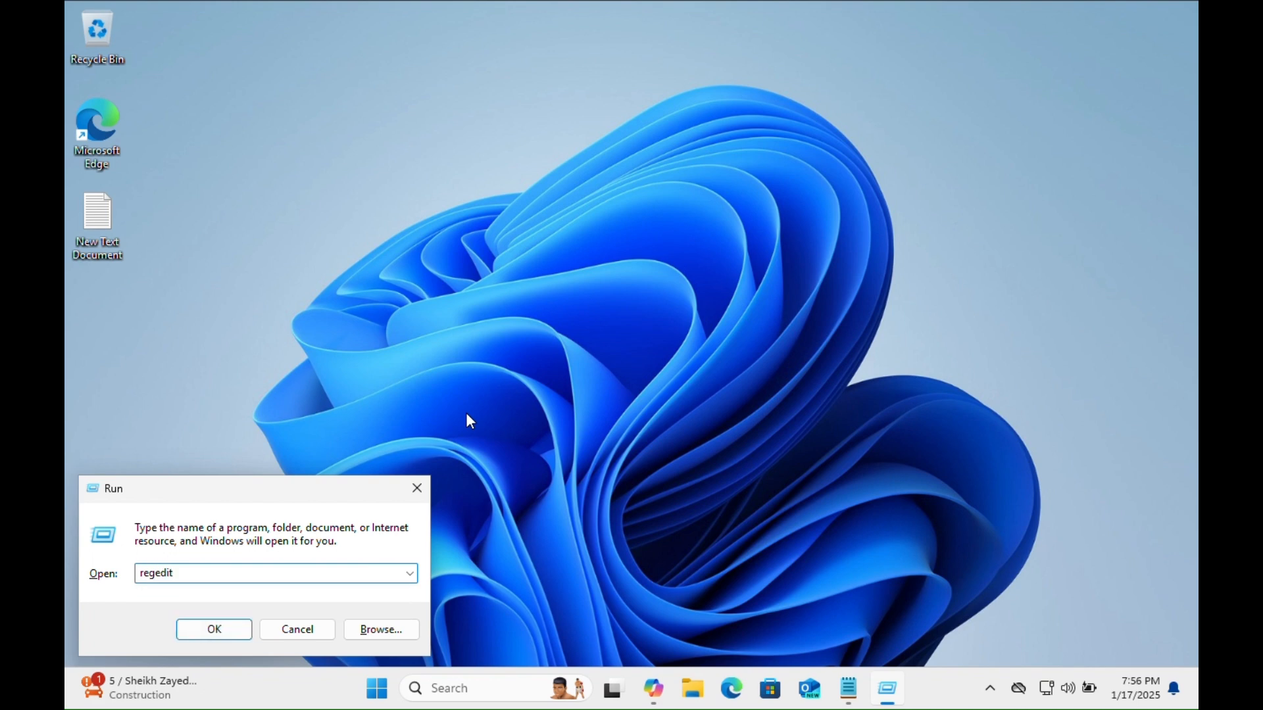
pyautogui.moveTo(113, 488); pyautogui.dragTo(457, 268)
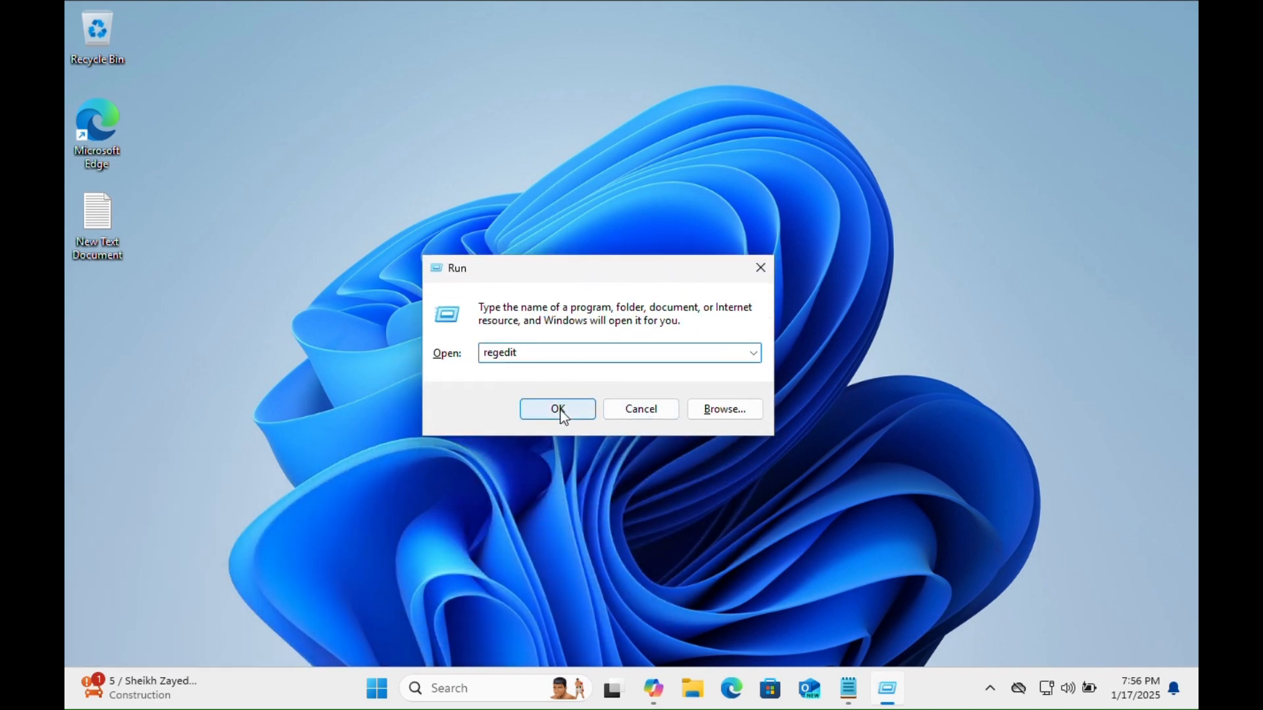
pyautogui.click(557, 409)
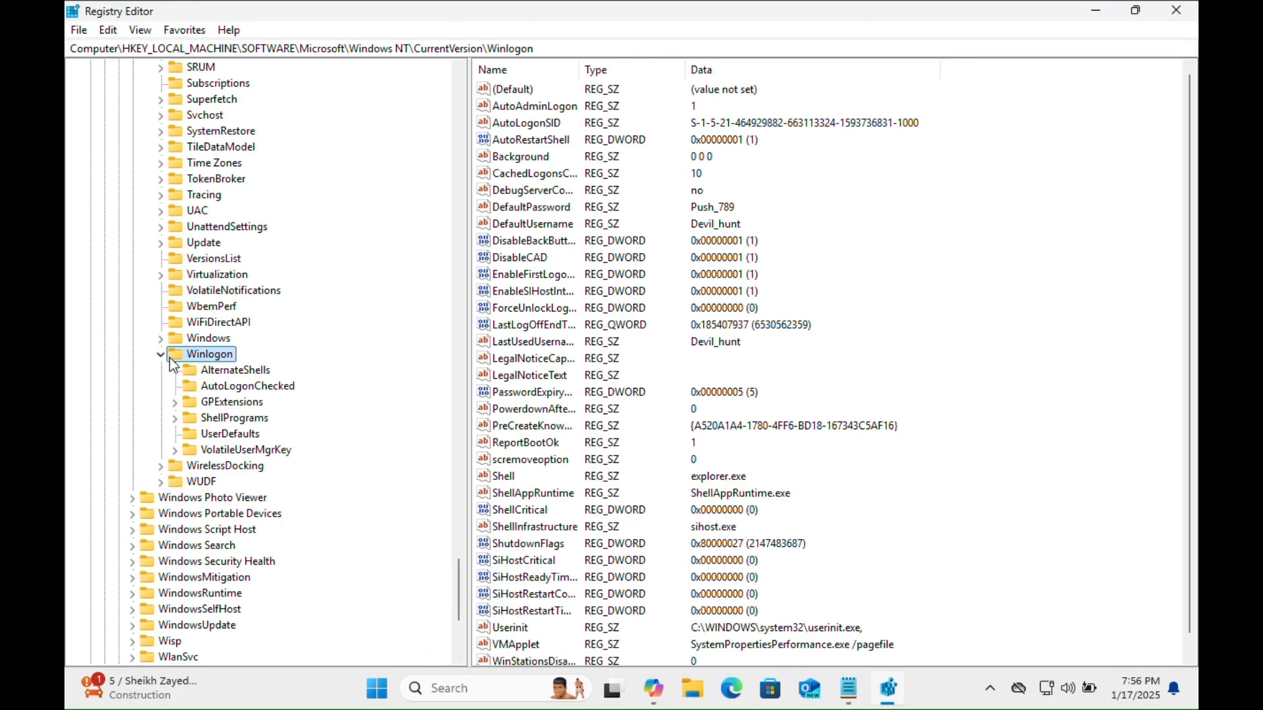
# - Scroll the Registry Editor key tree back to the top-level hives
pyautogui.scroll(-3)
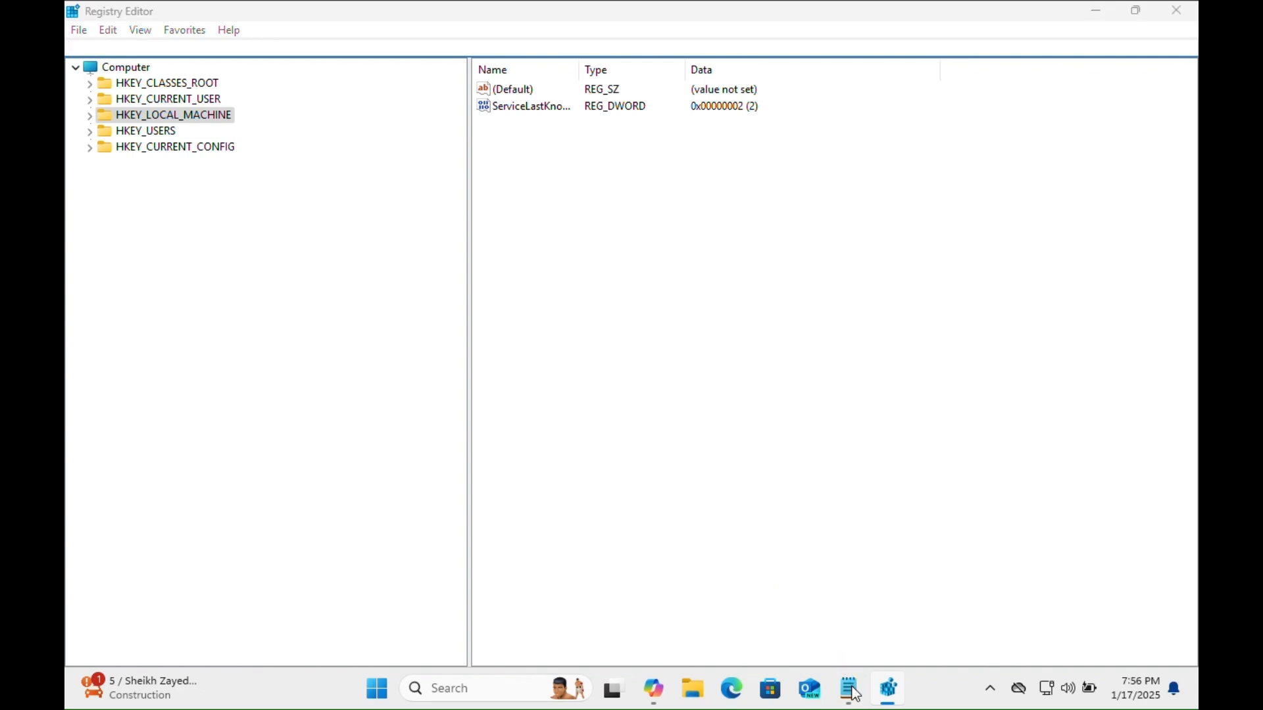
# - Select the HKEY_LOCAL_MACHINE Winlogon path from Step-2 in the Notepad notes
pyautogui.click(847, 688)
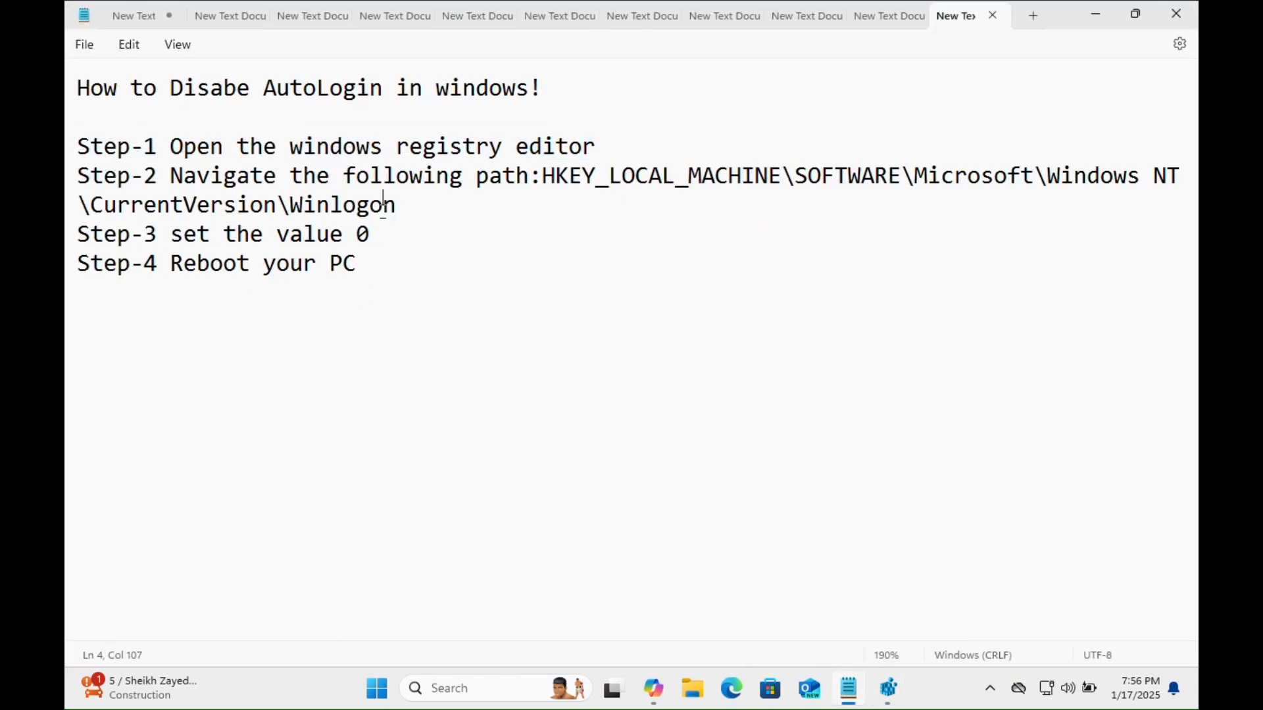
pyautogui.tripleClick(308, 176)
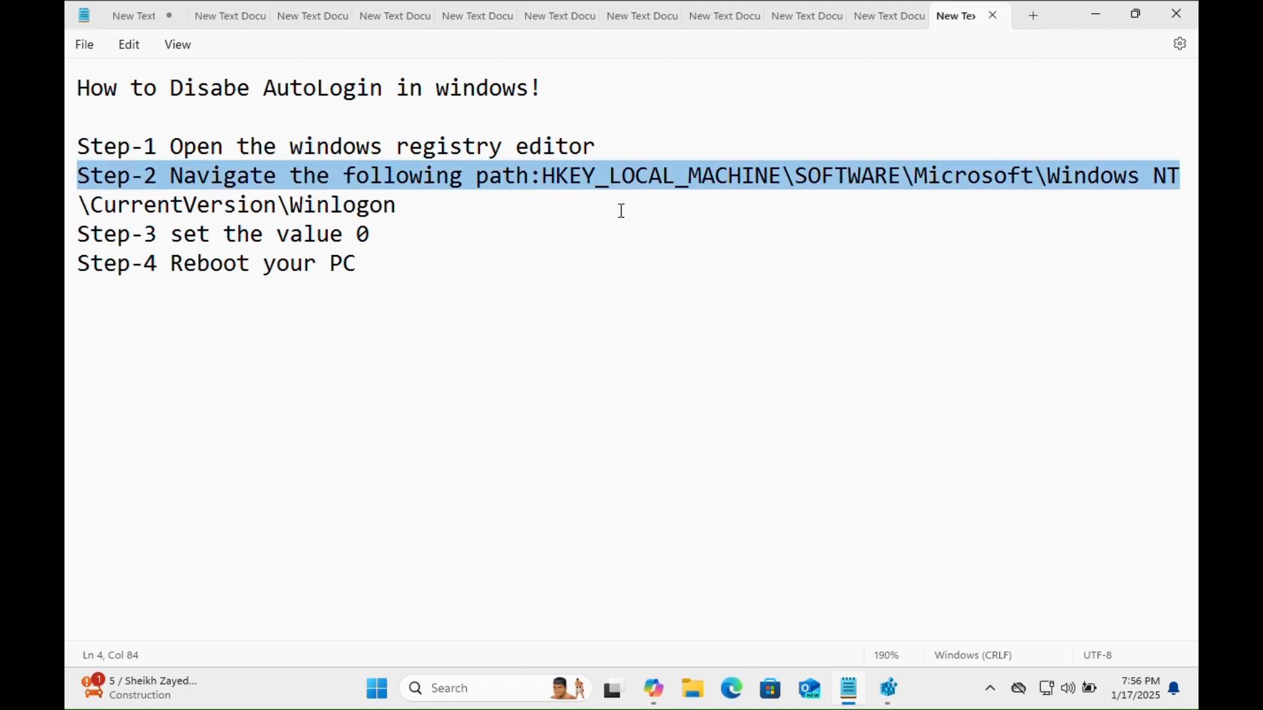
pyautogui.click(542, 176)
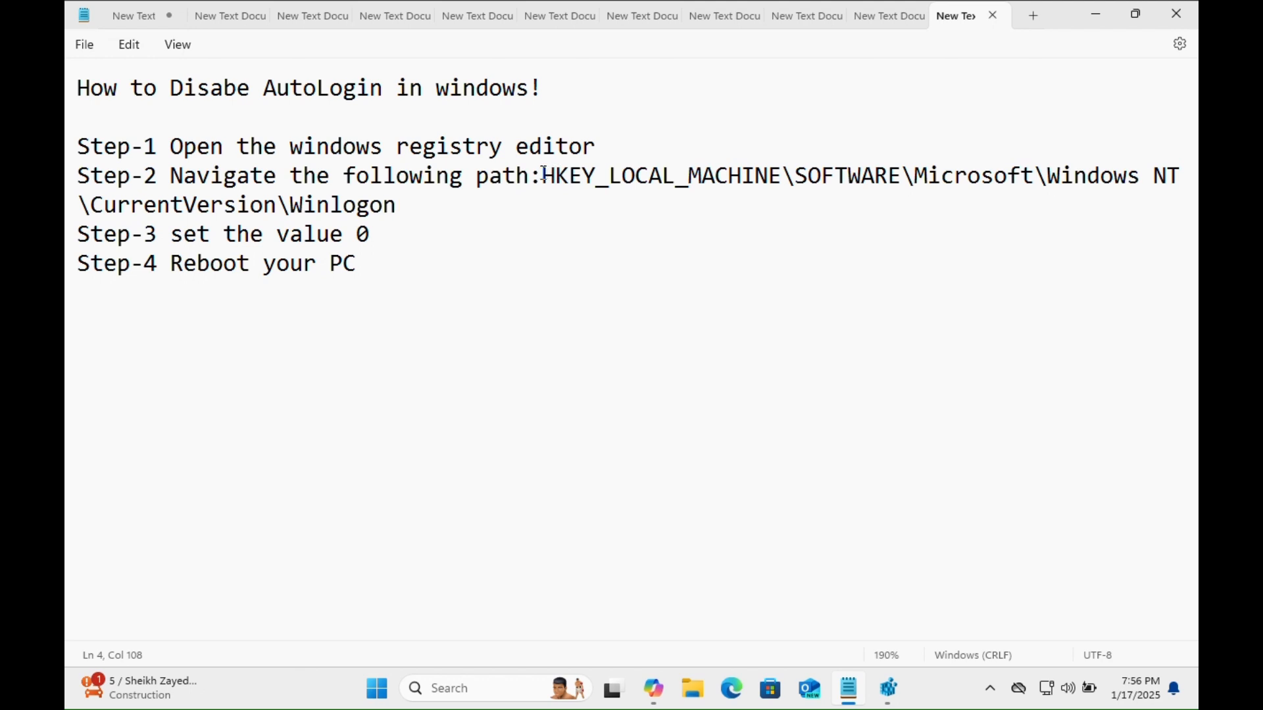
pyautogui.moveTo(543, 175); pyautogui.dragTo(395, 204)
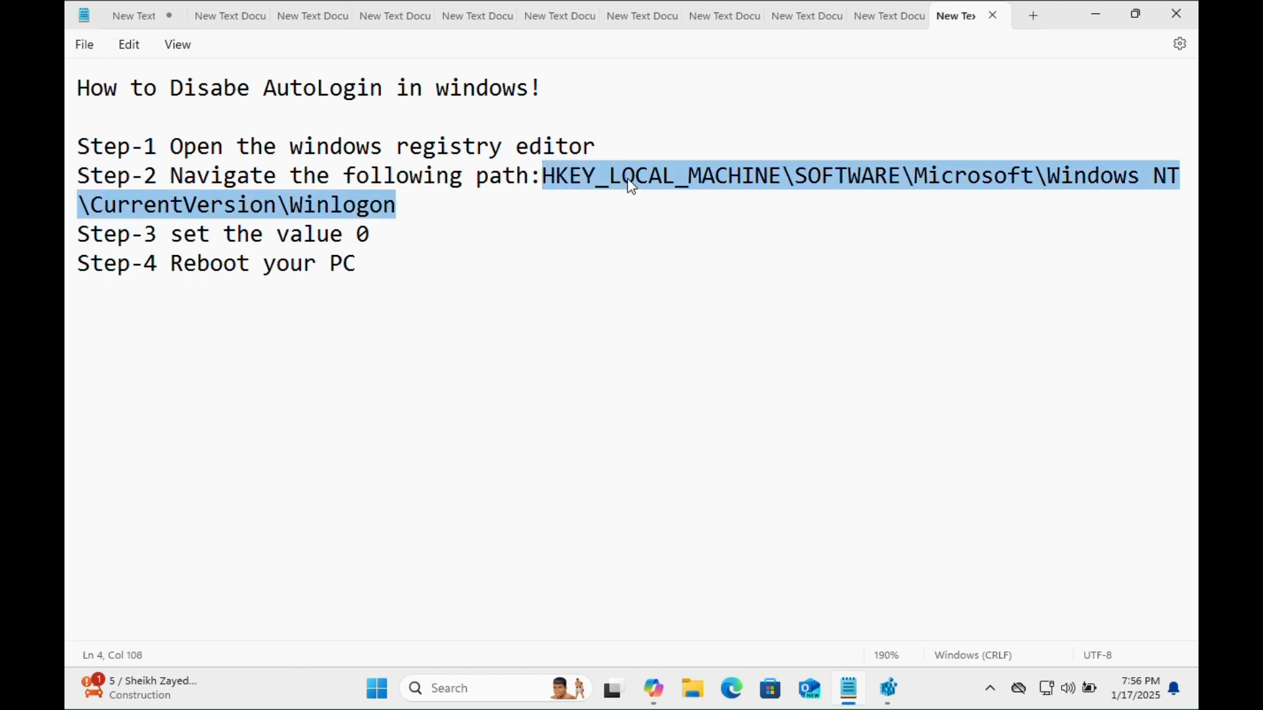
# - Paste the Winlogon path into the address bar and select AutoAdminLogon
pyautogui.rightClick(630, 181)
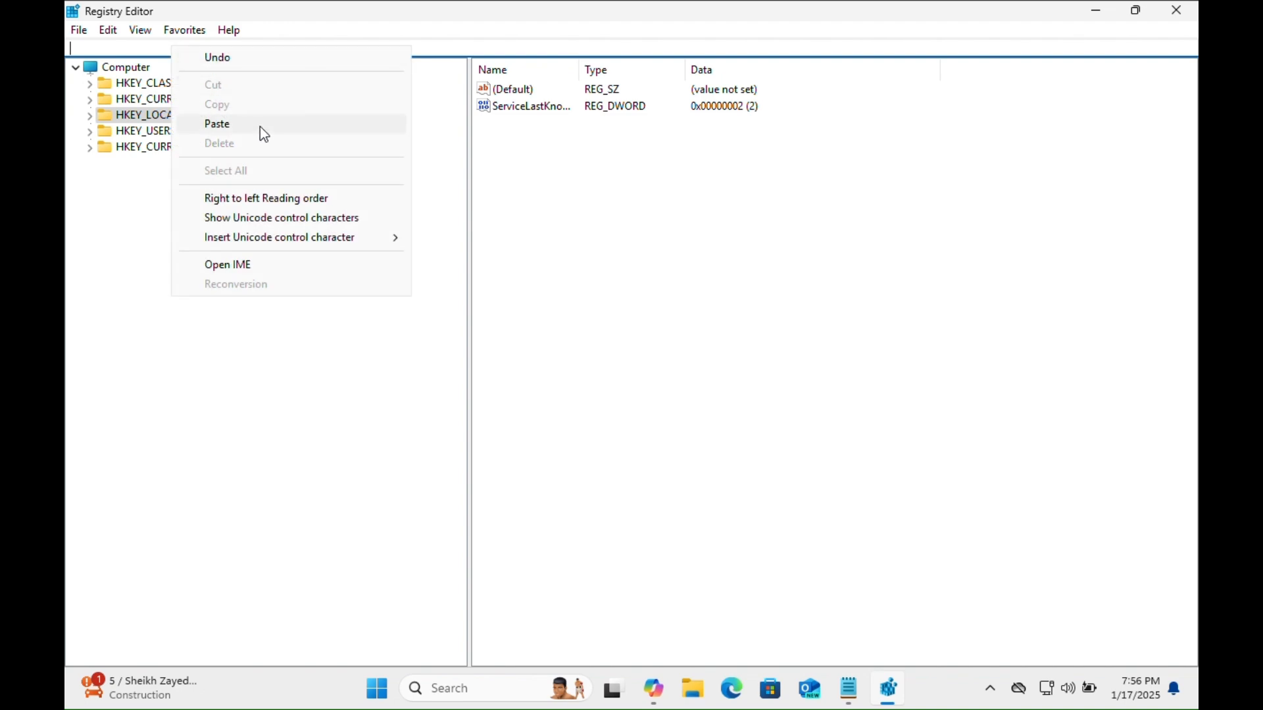
pyautogui.click(217, 124)
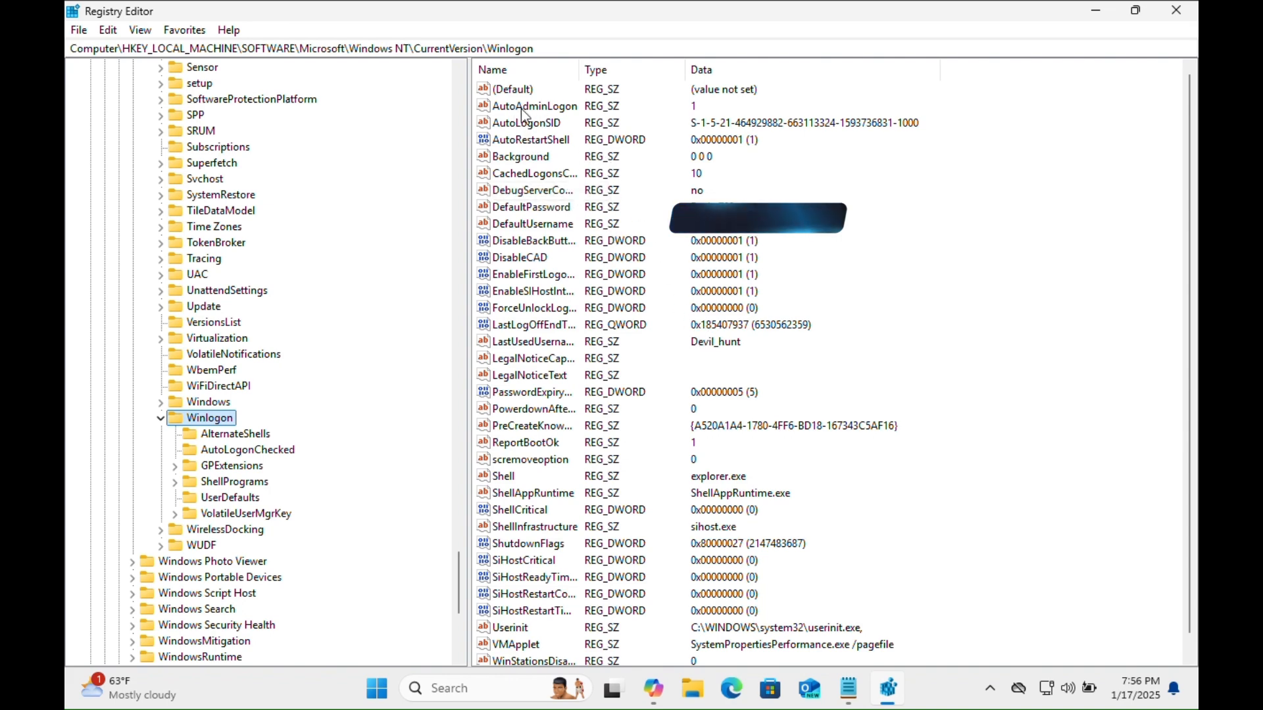
pyautogui.click(535, 106)
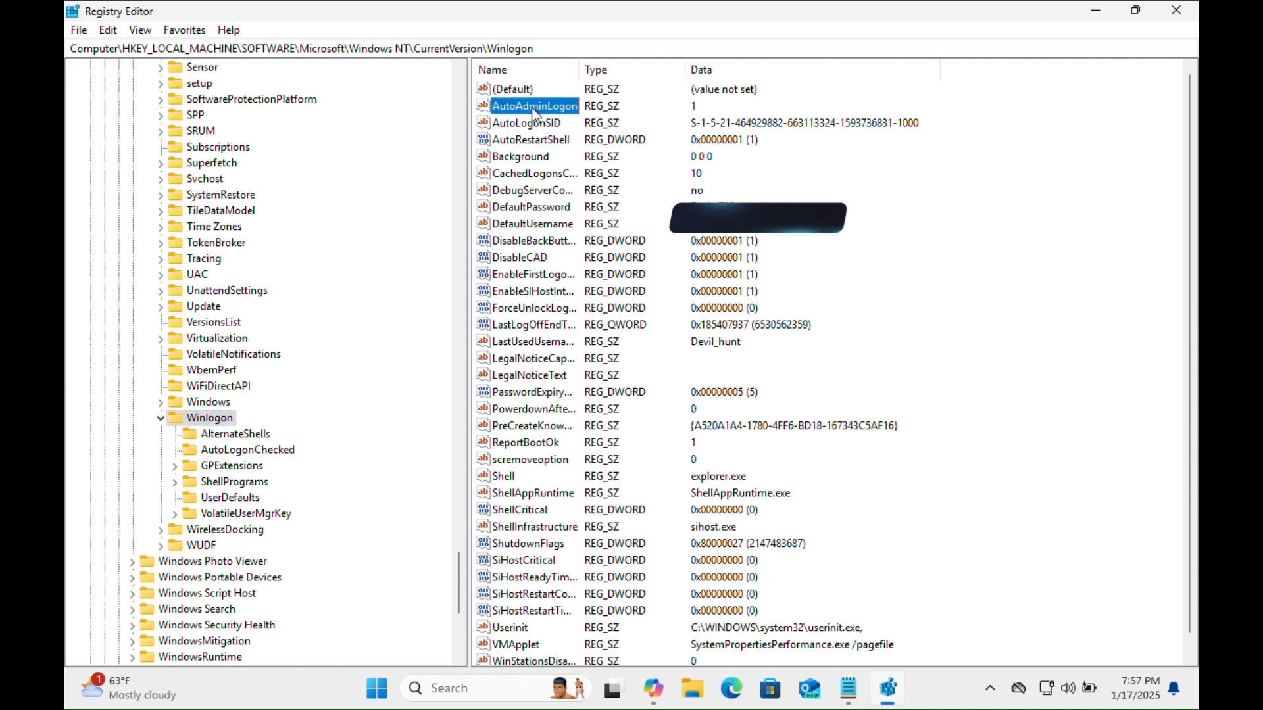
pyautogui.click(844, 688)
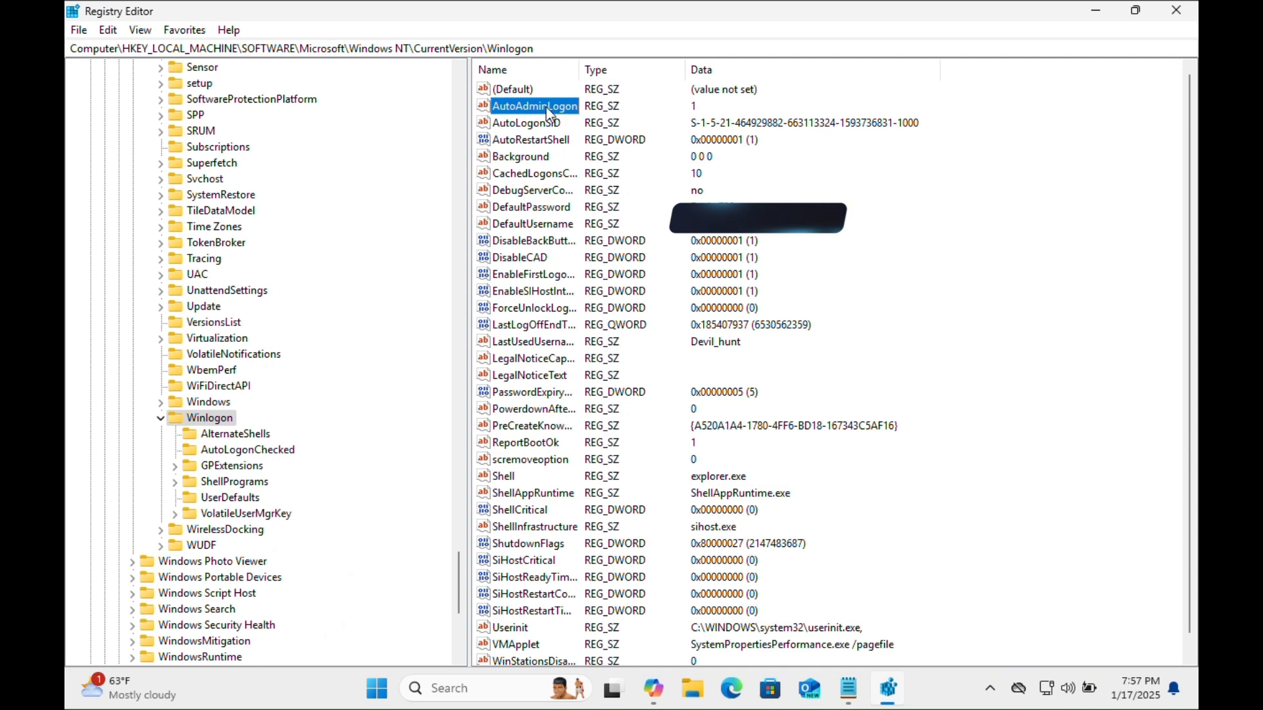
# - Edit AutoAdminLogon, replacing its value data 1 with 0
pyautogui.doubleClick(535, 106)
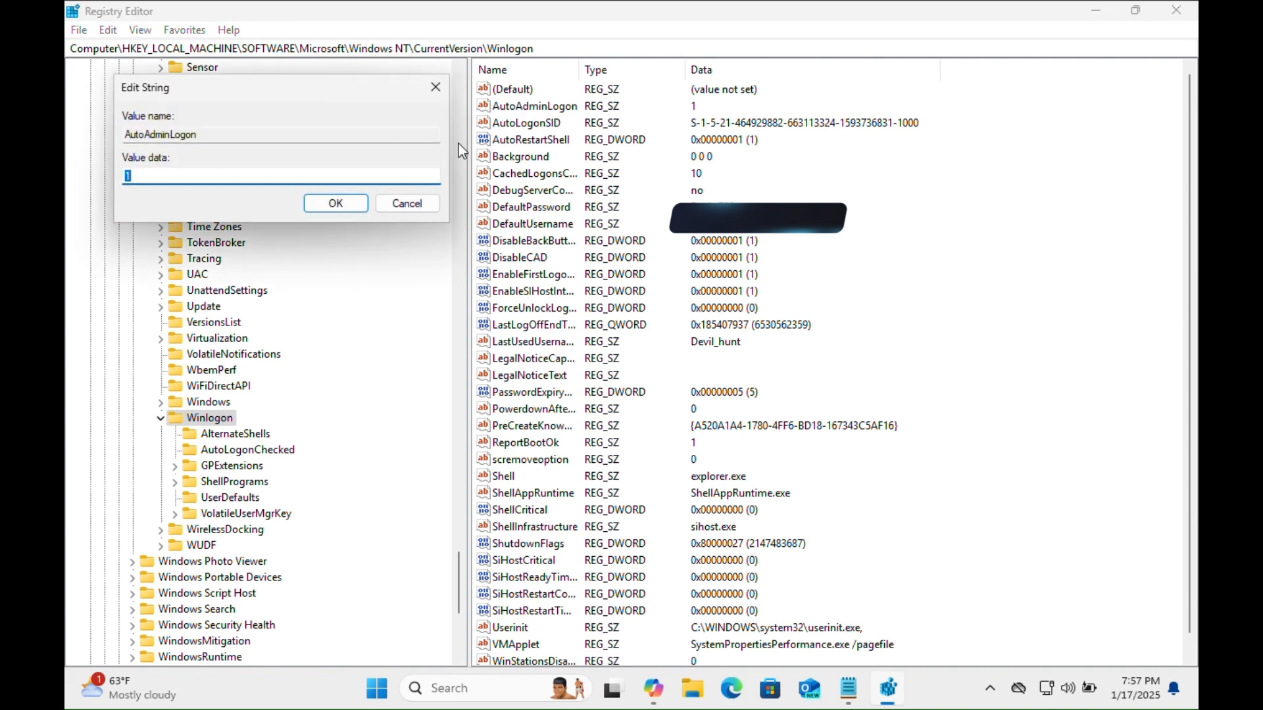
pyautogui.click(213, 176)
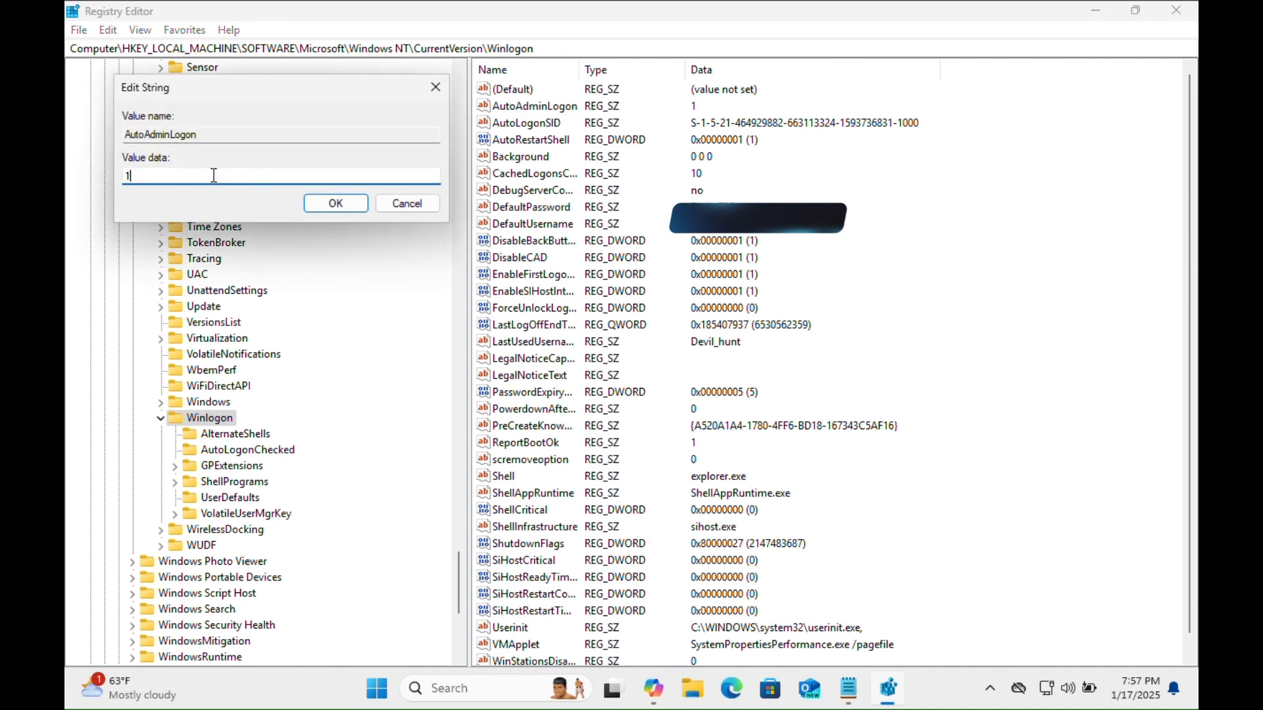
pyautogui.press('Backspace')
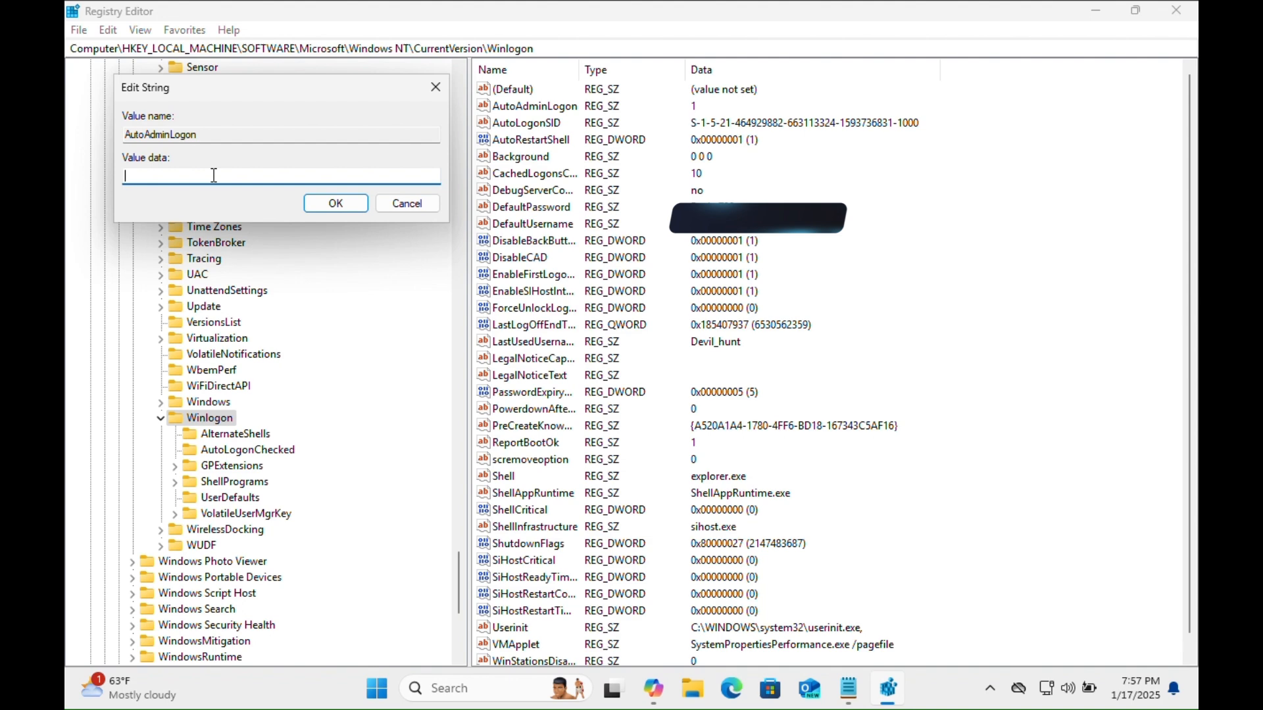
pyautogui.write('0')
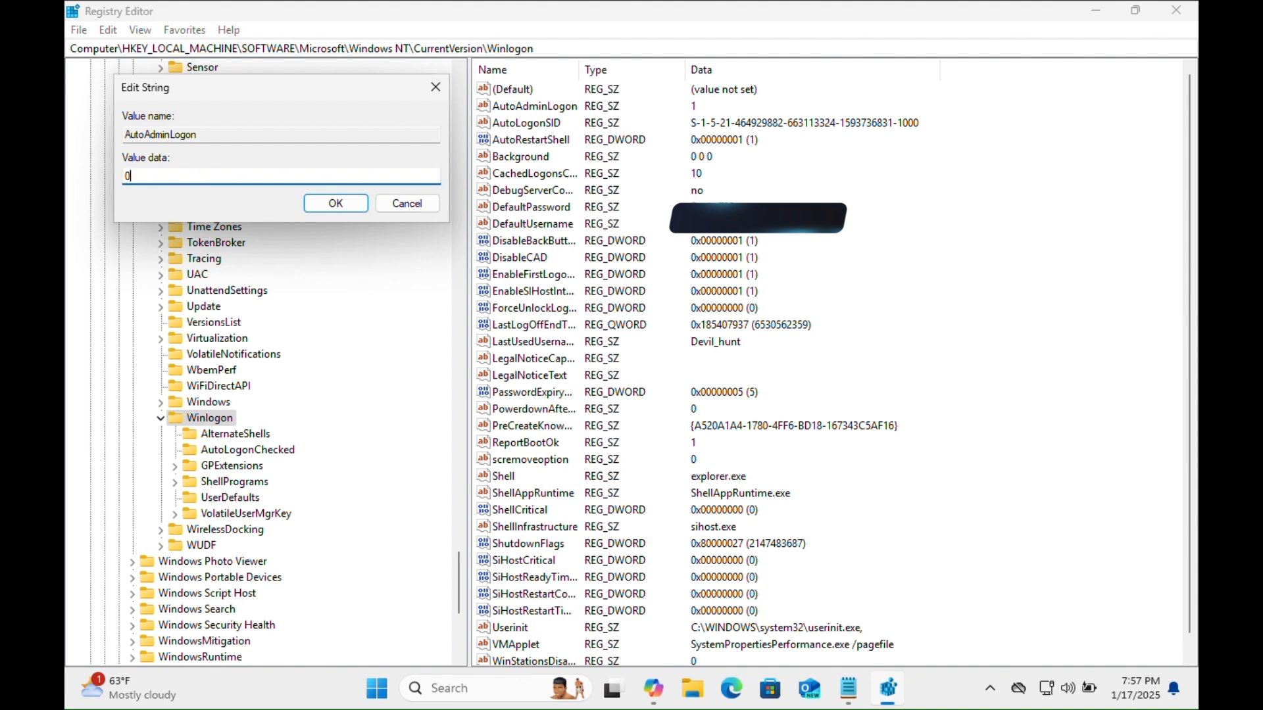
pyautogui.click(335, 202)
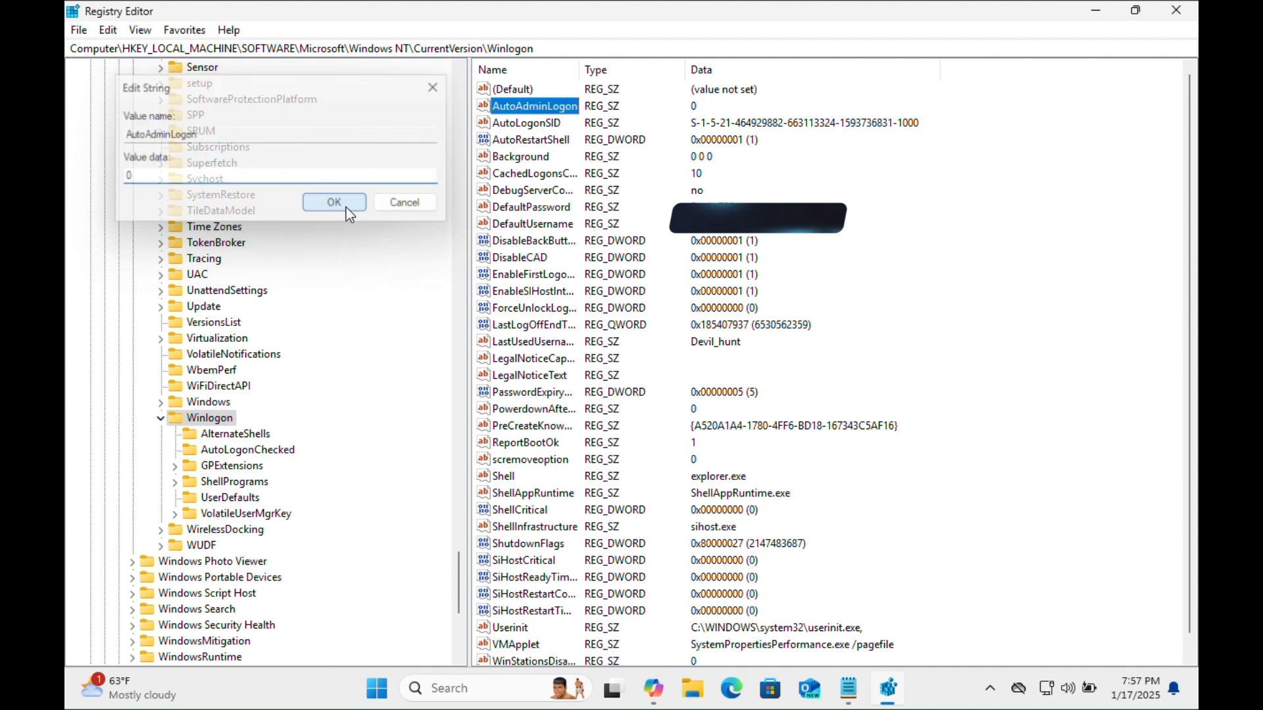
pyautogui.click(334, 202)
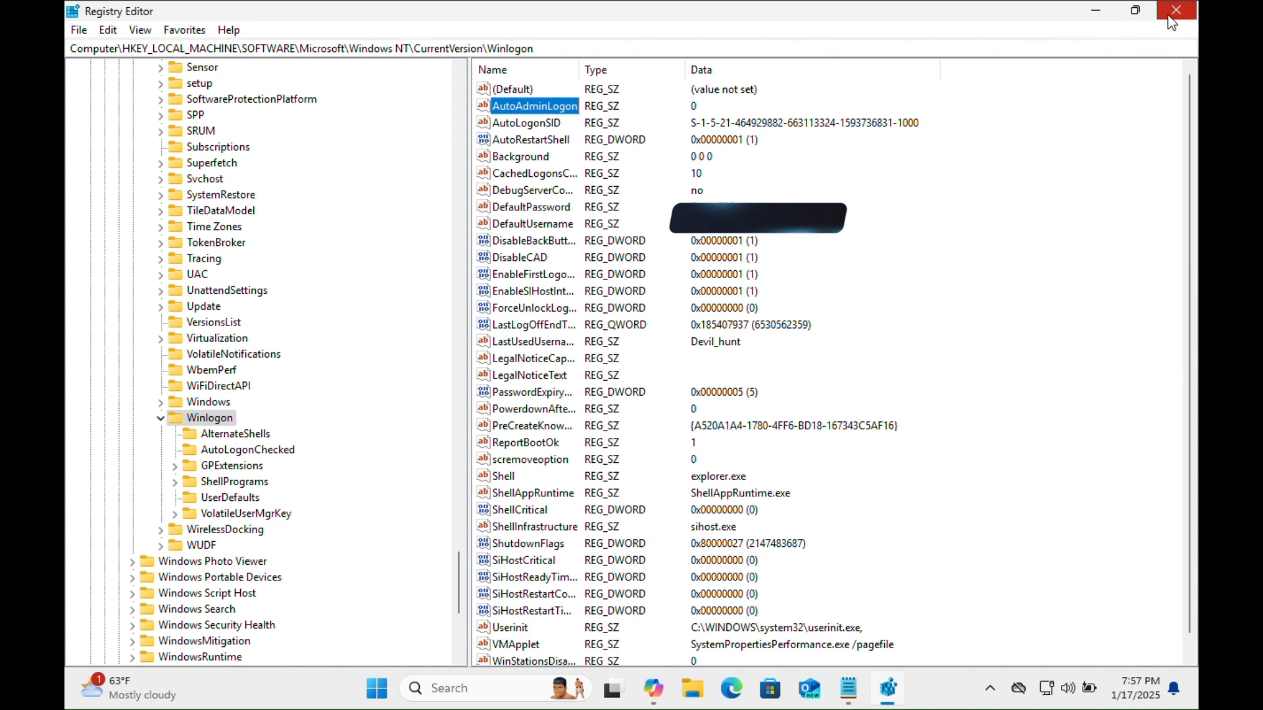
# - Close Registry Editor and restart Windows from the shut down options
pyautogui.click(1172, 11)
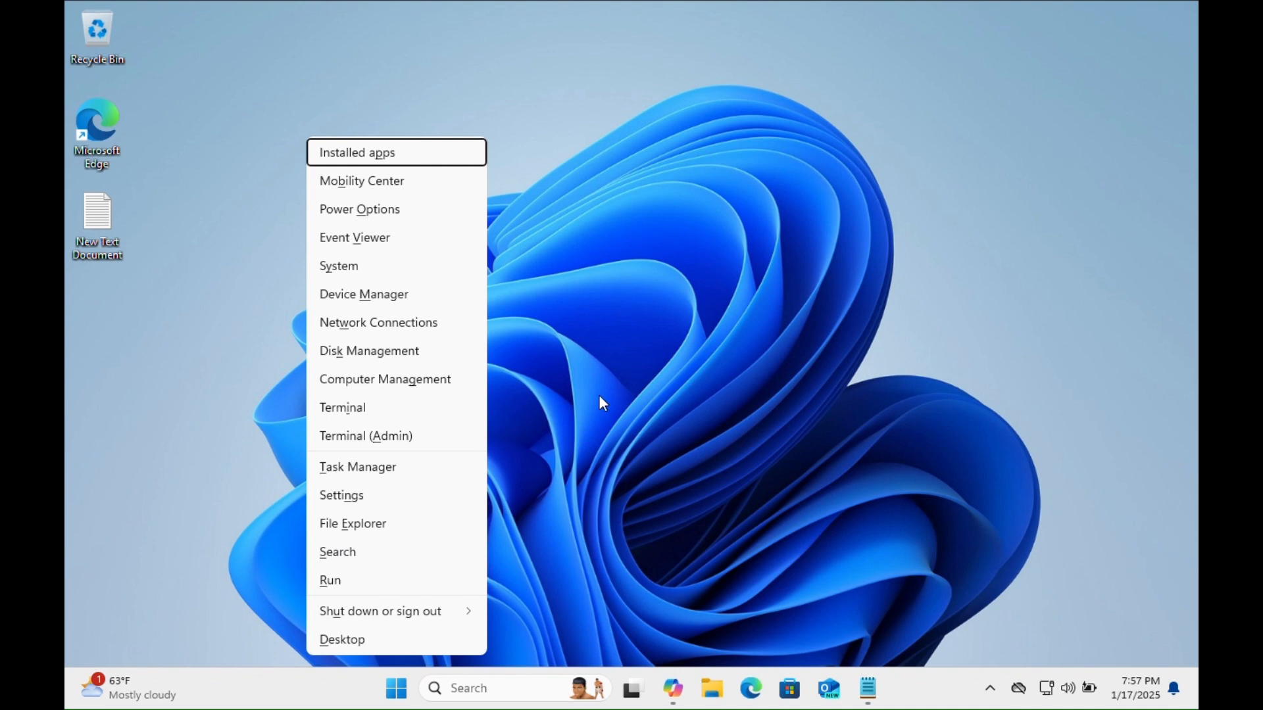
pyautogui.click(381, 612)
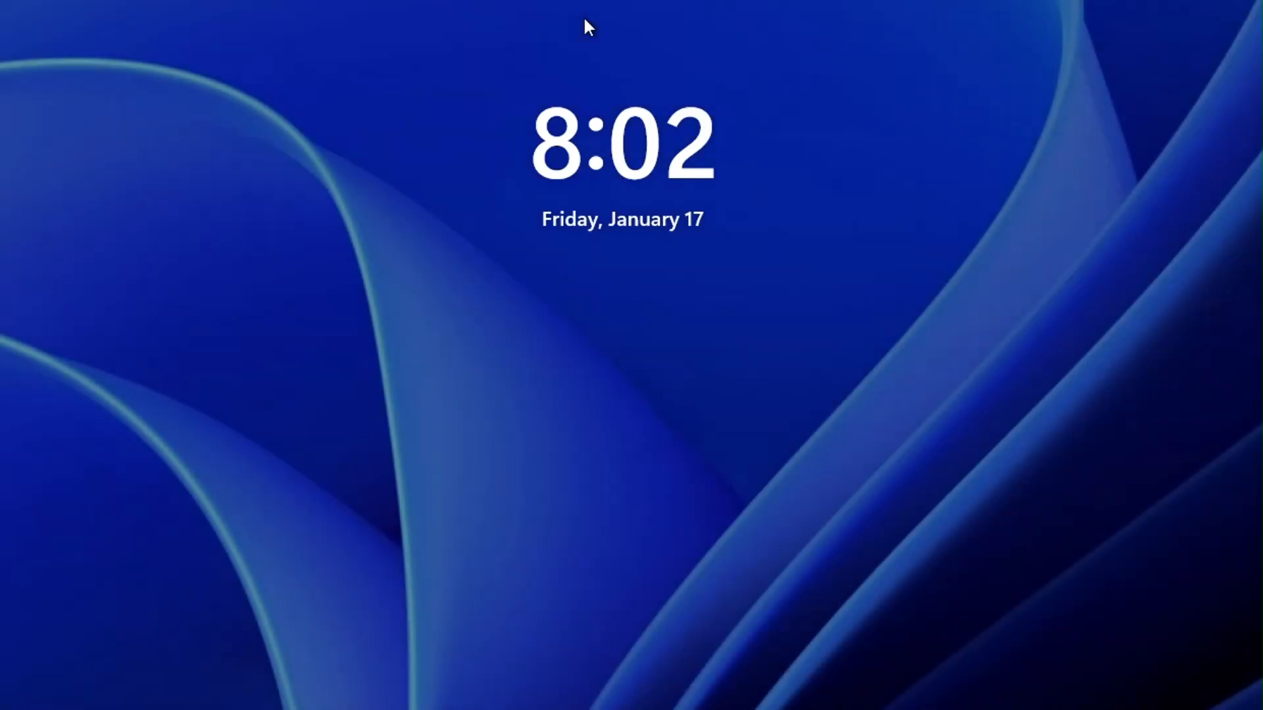
pyautogui.moveTo(588, 476)
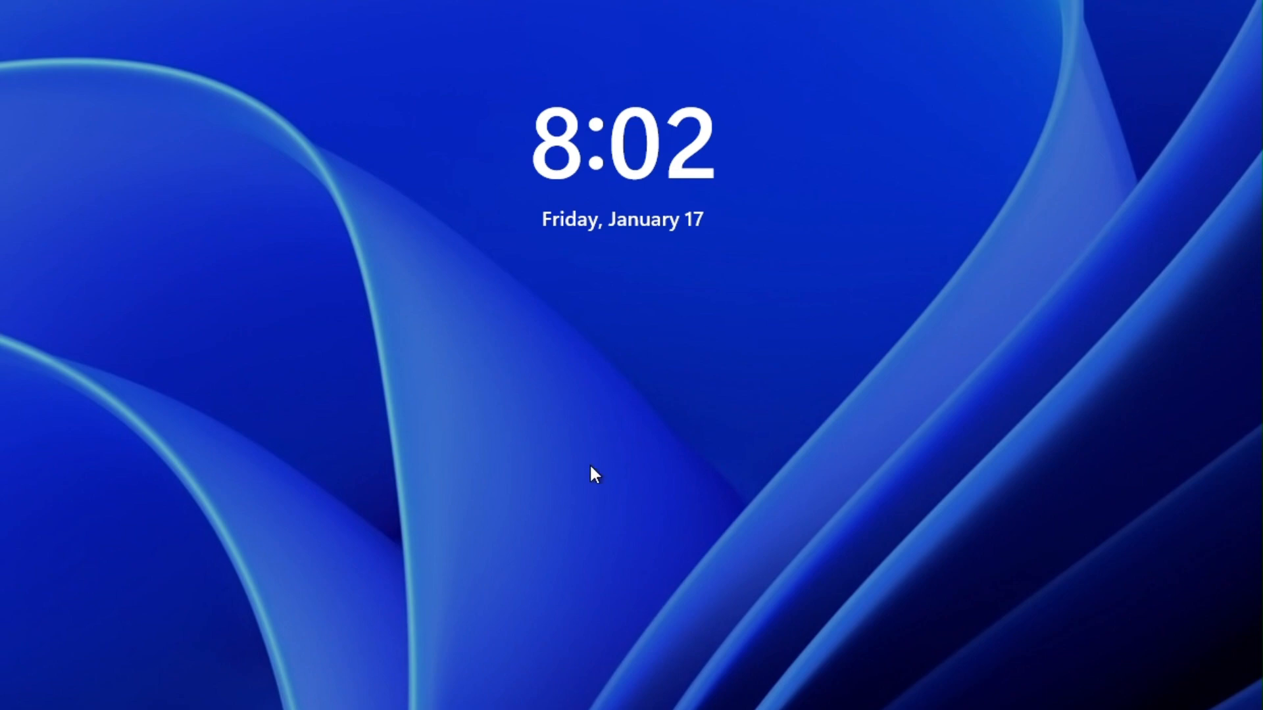
pyautogui.moveTo(655, 489)
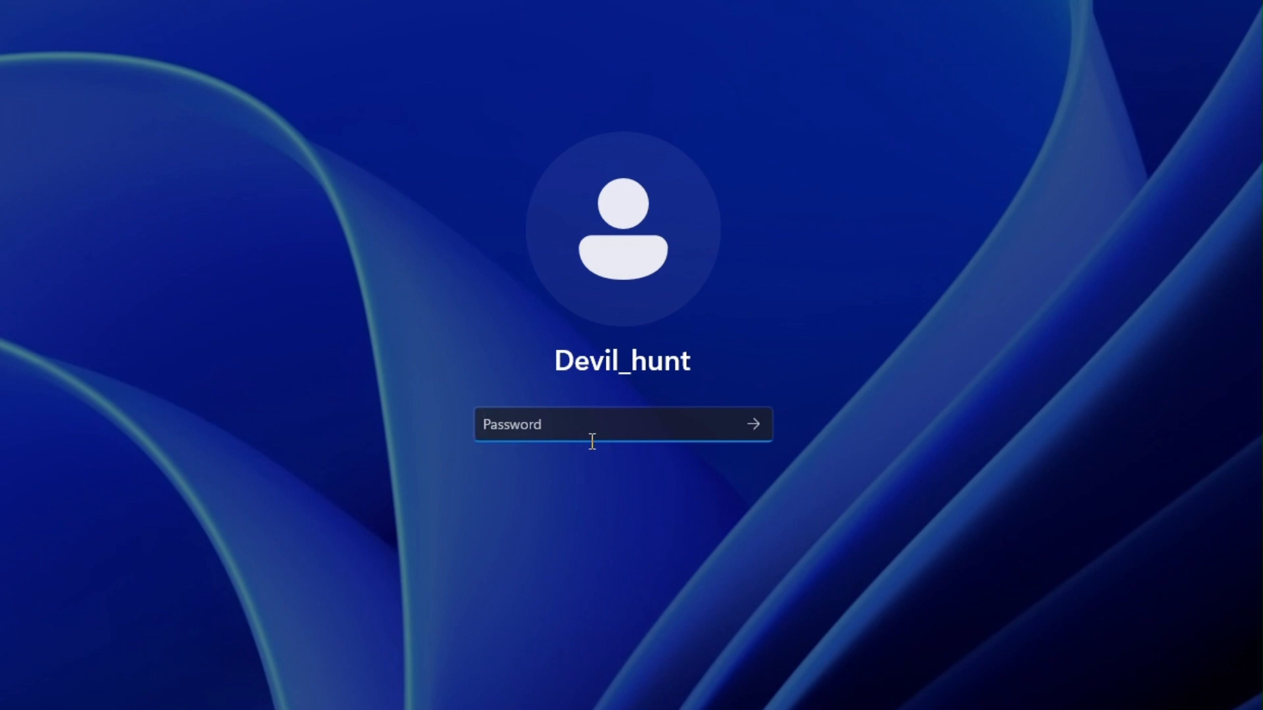
# - Dismiss the lock screen and focus the account Password box
pyautogui.click(622, 424)
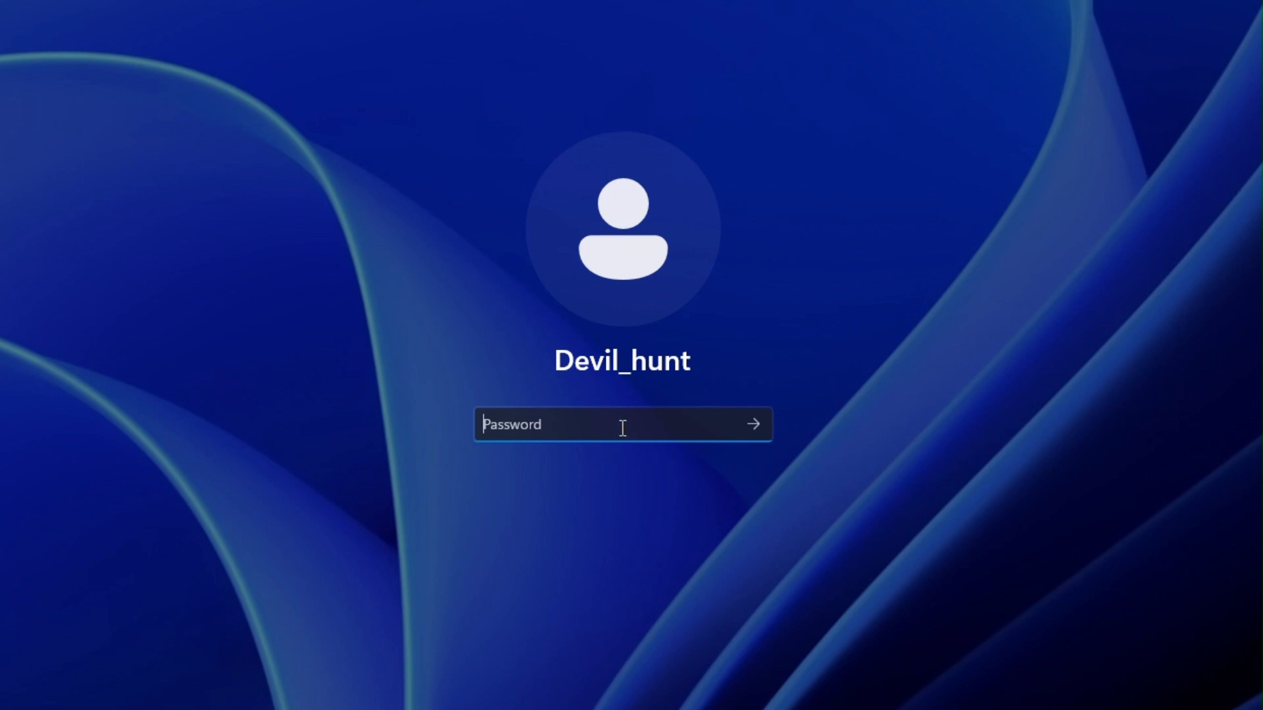
pyautogui.moveTo(668, 455)
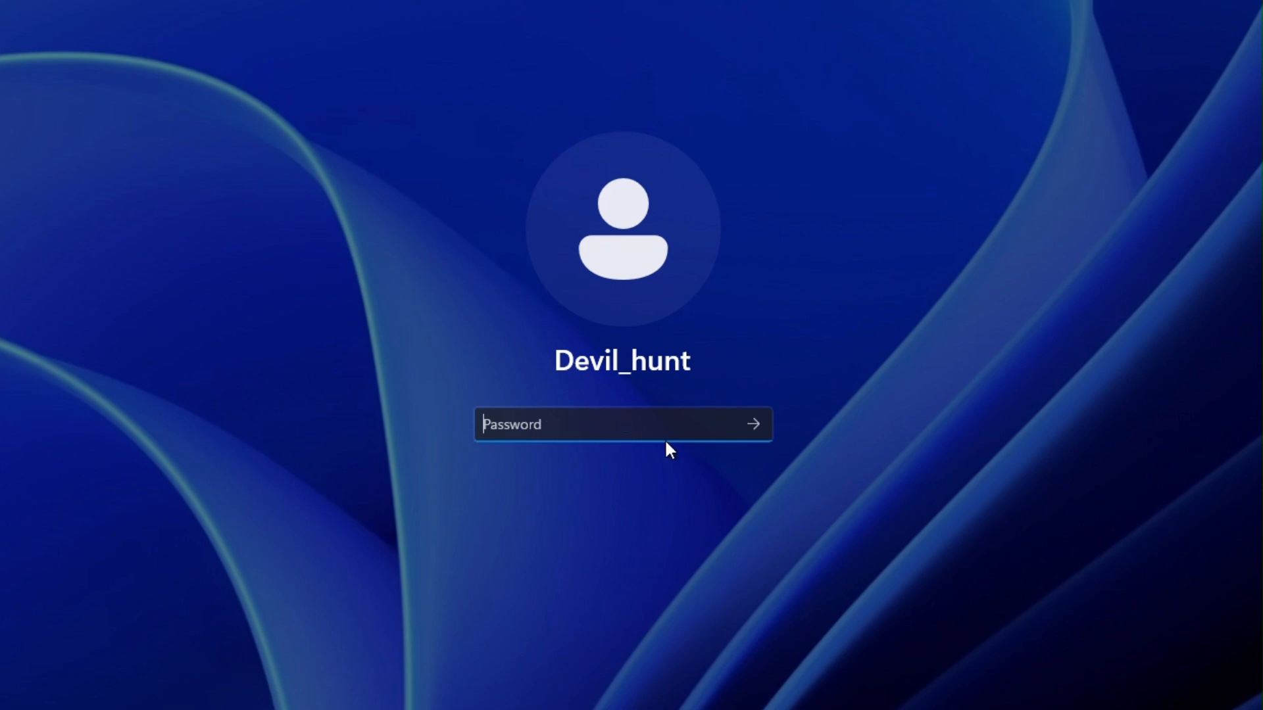
pyautogui.moveTo(610, 483)
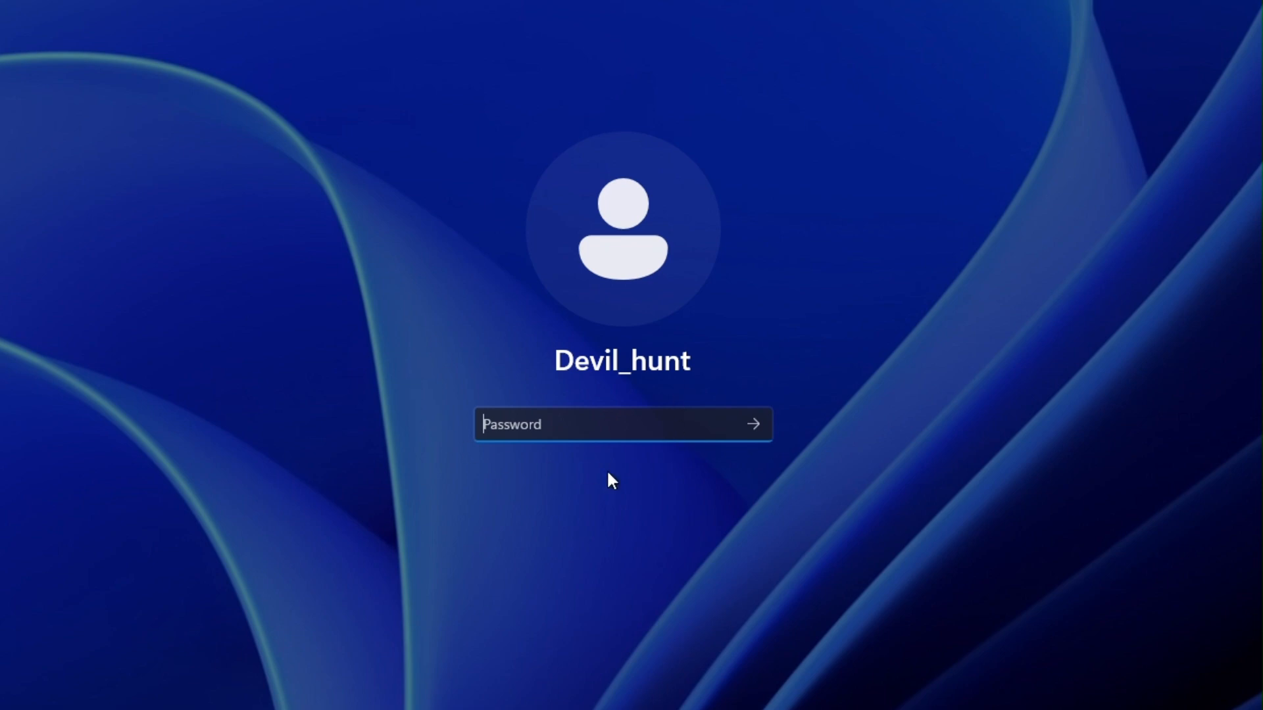